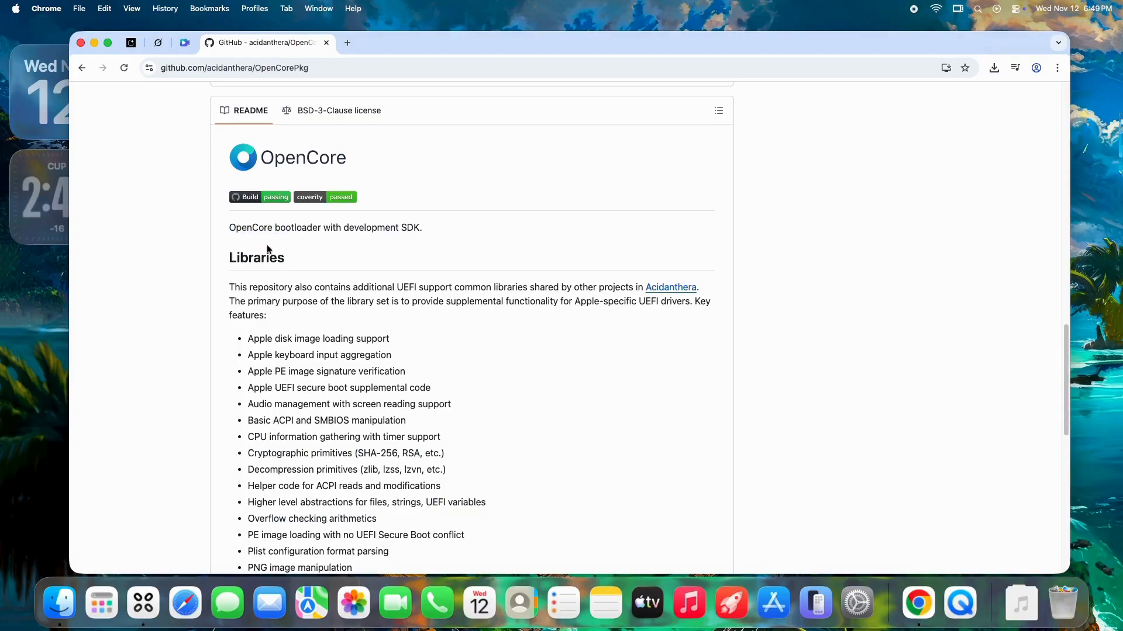
Confirm OpenCorePkg's latest release is 1.0.6, then return to Dortania's OpenCore Install Guide
scroll("down", 3)
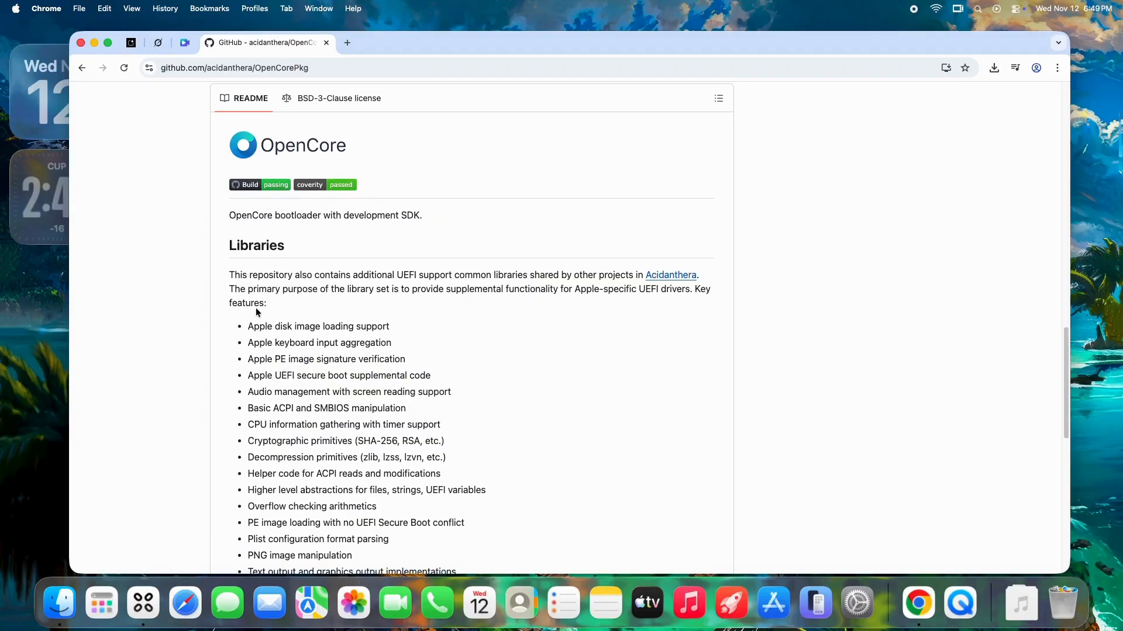
scroll("down", 3)
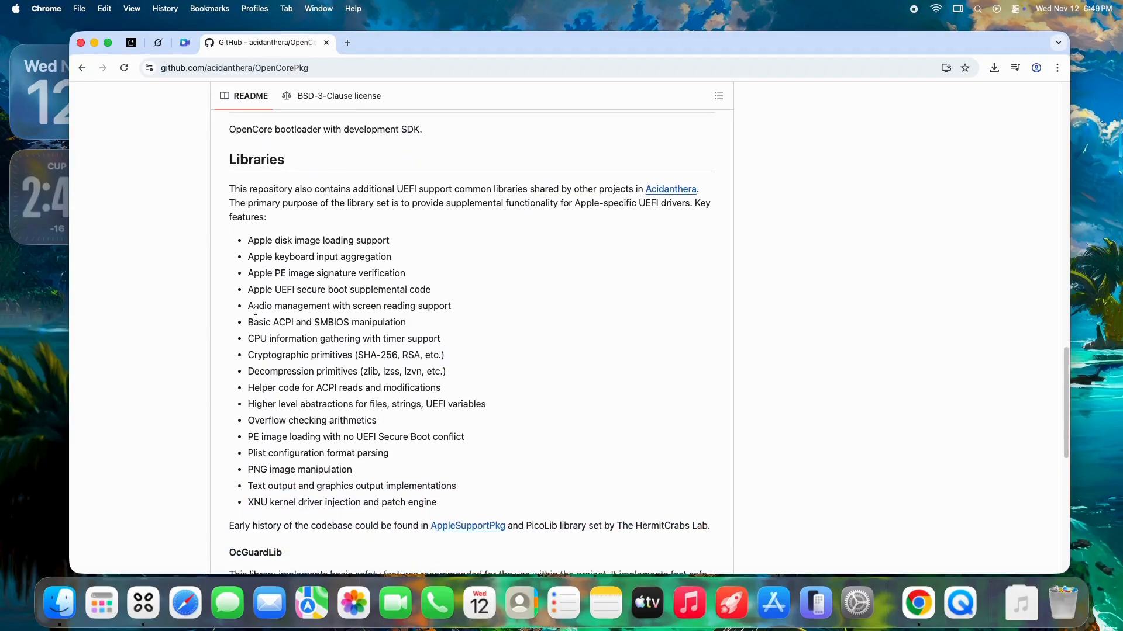
scroll("down", 3)
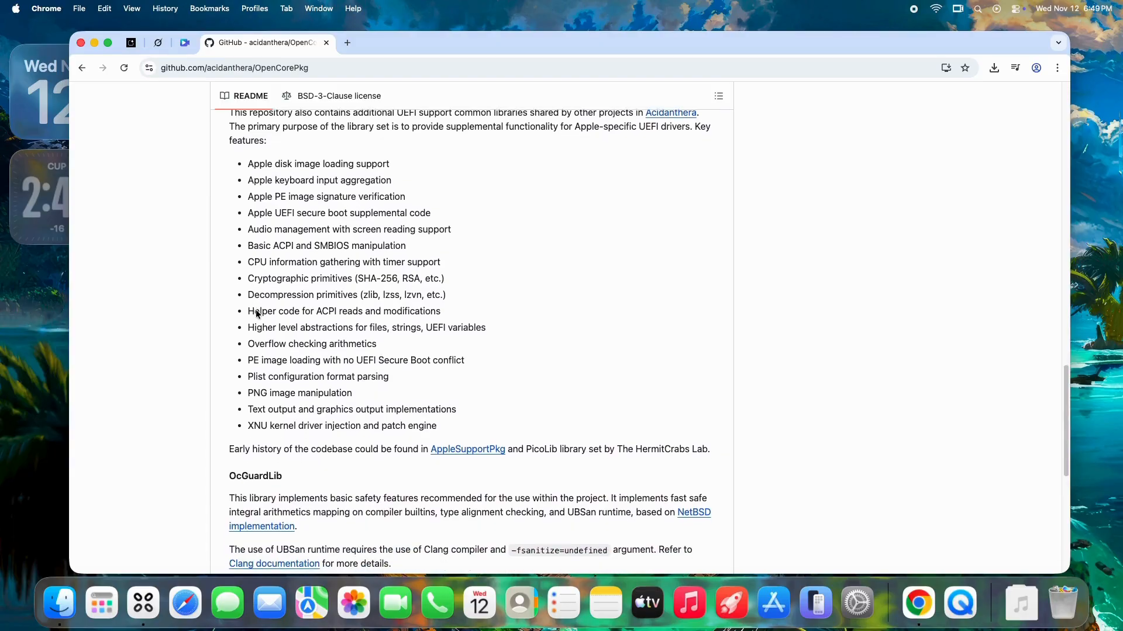
scroll("down", 3)
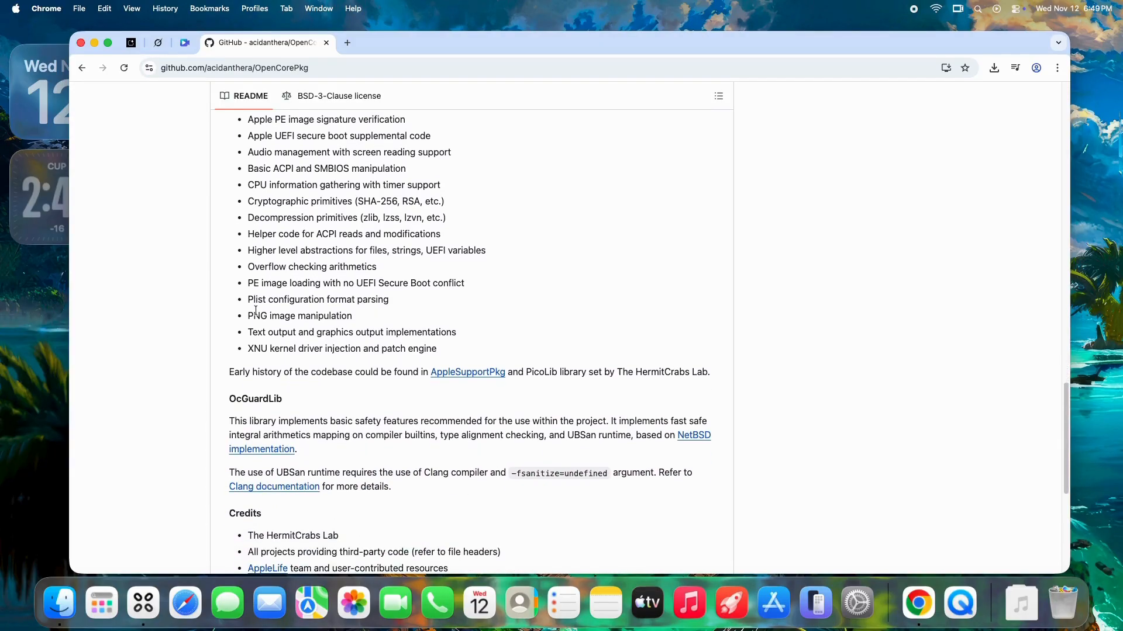
scroll("down", 3)
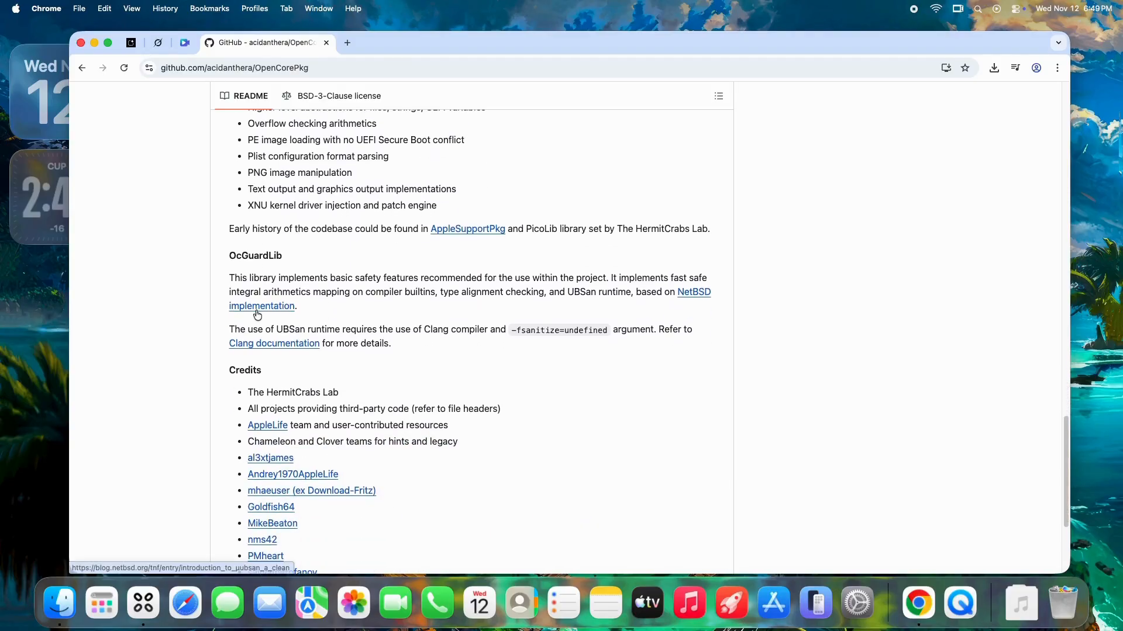
scroll("down", 3)
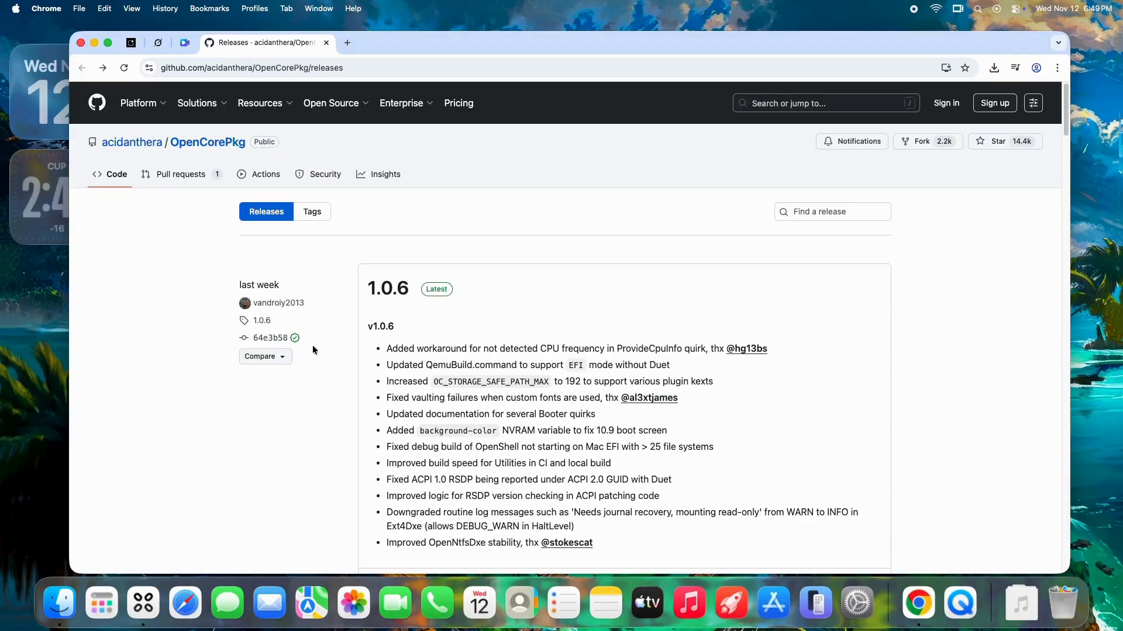
scroll("down", 3)
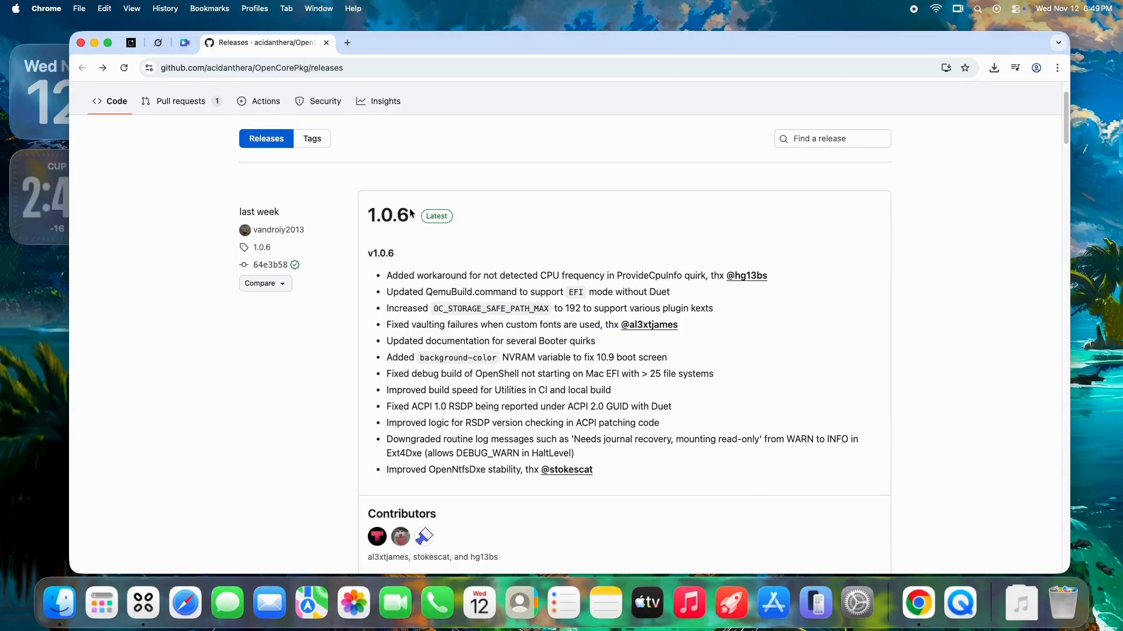
mouse_move(431, 231)
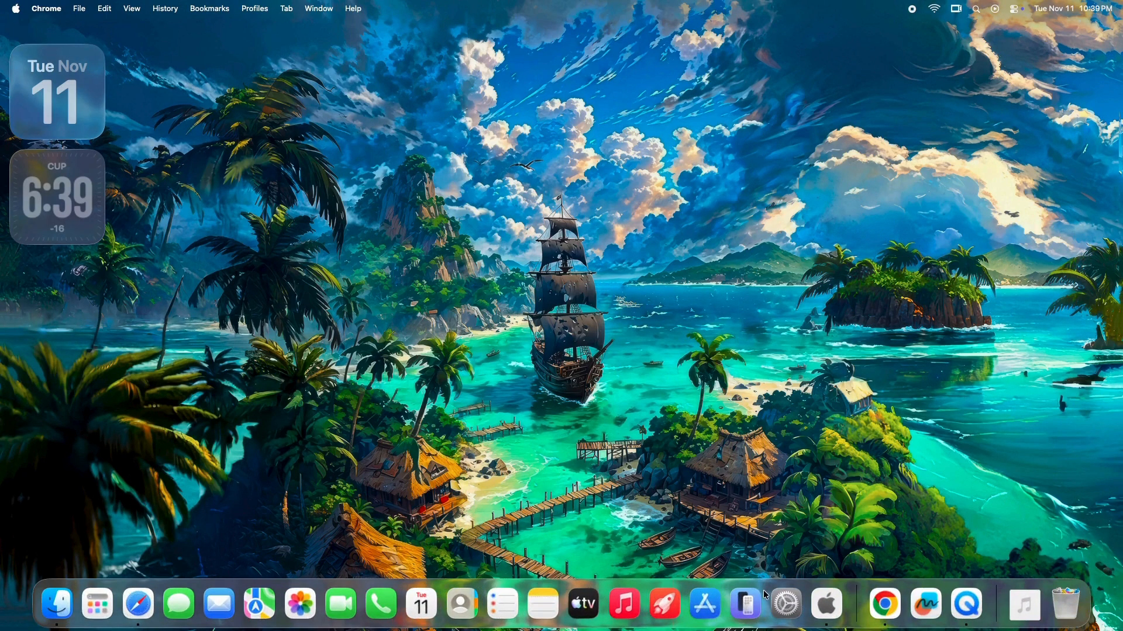
left_click(885, 604)
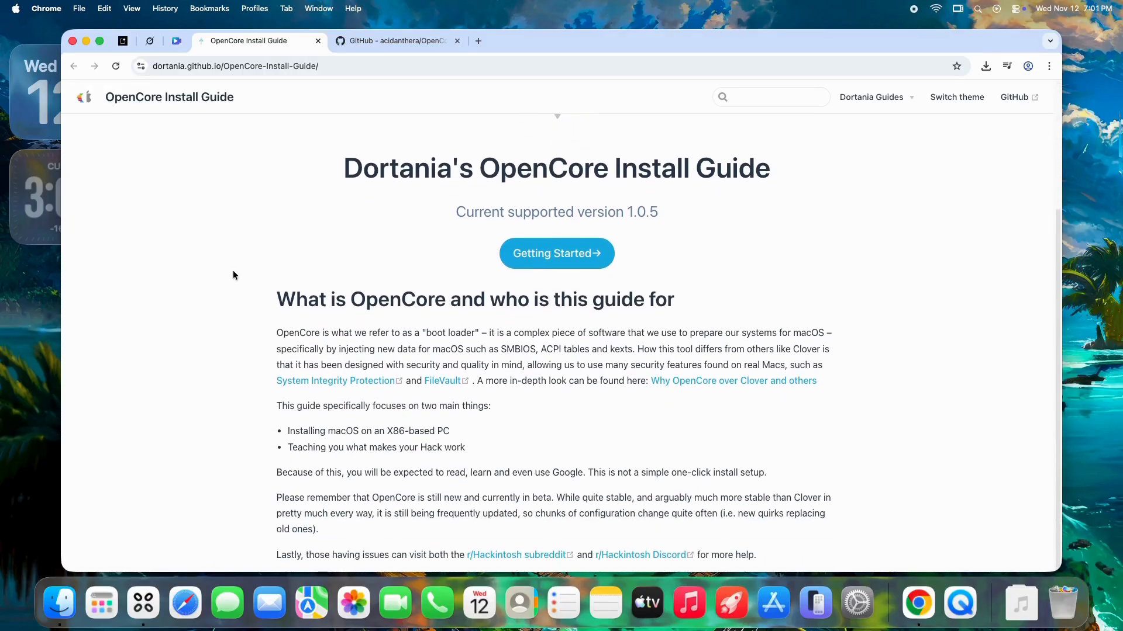
mouse_move(400, 390)
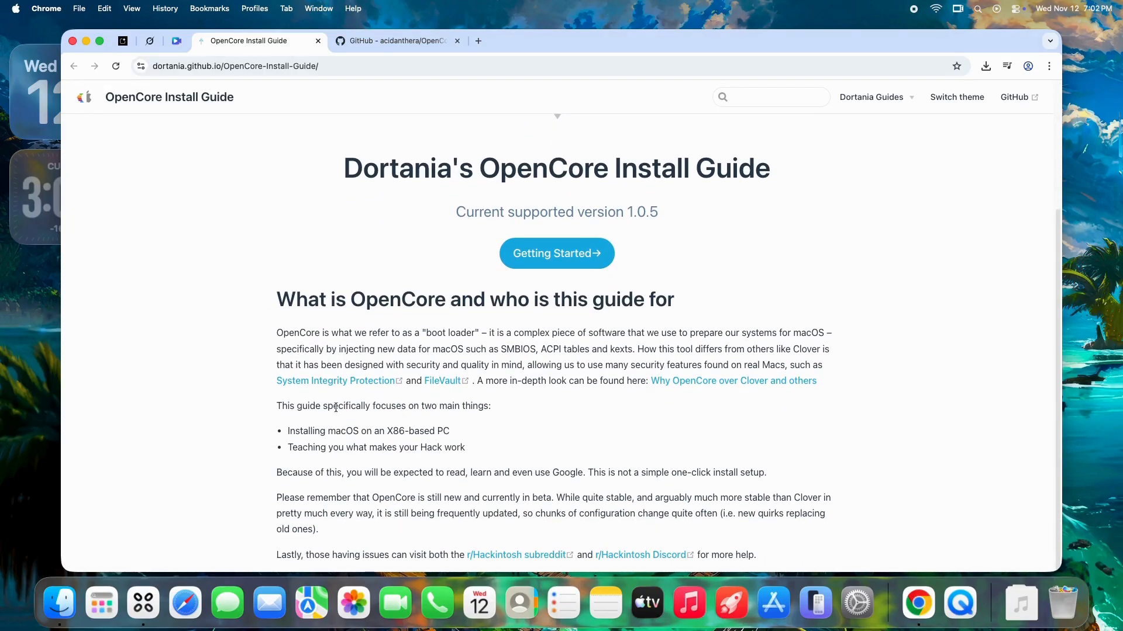
mouse_move(468, 471)
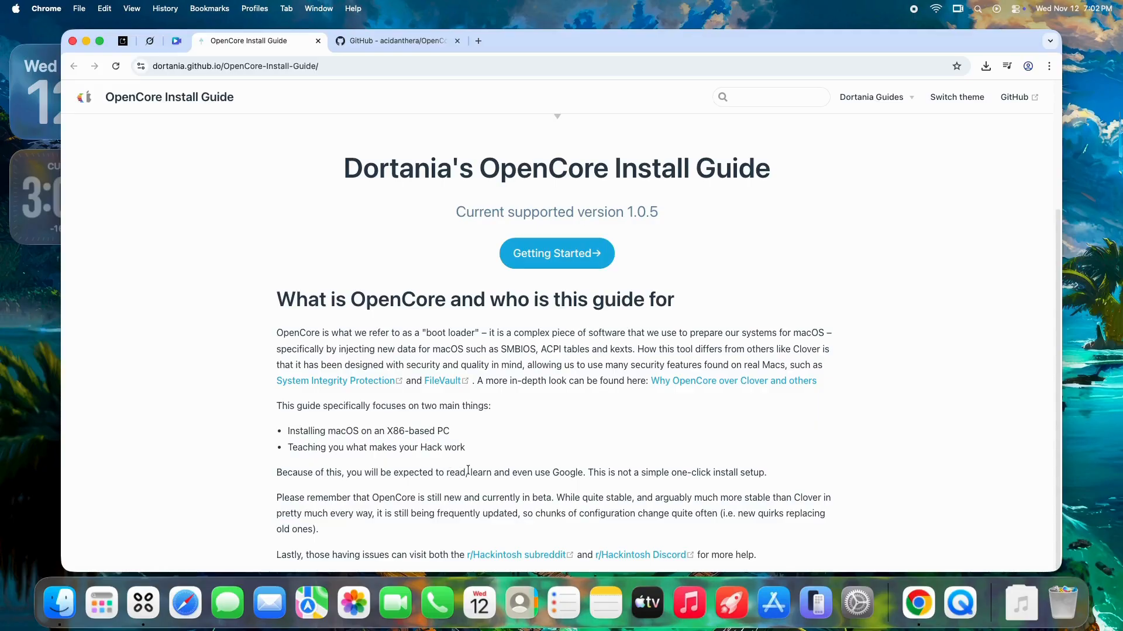
mouse_move(497, 492)
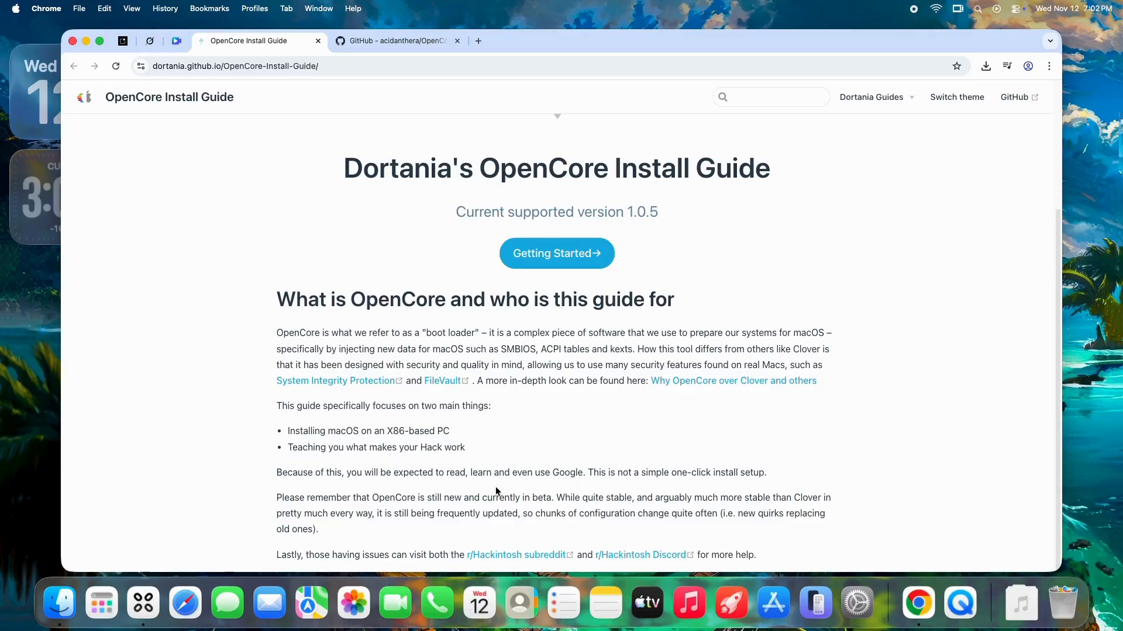
mouse_move(433, 493)
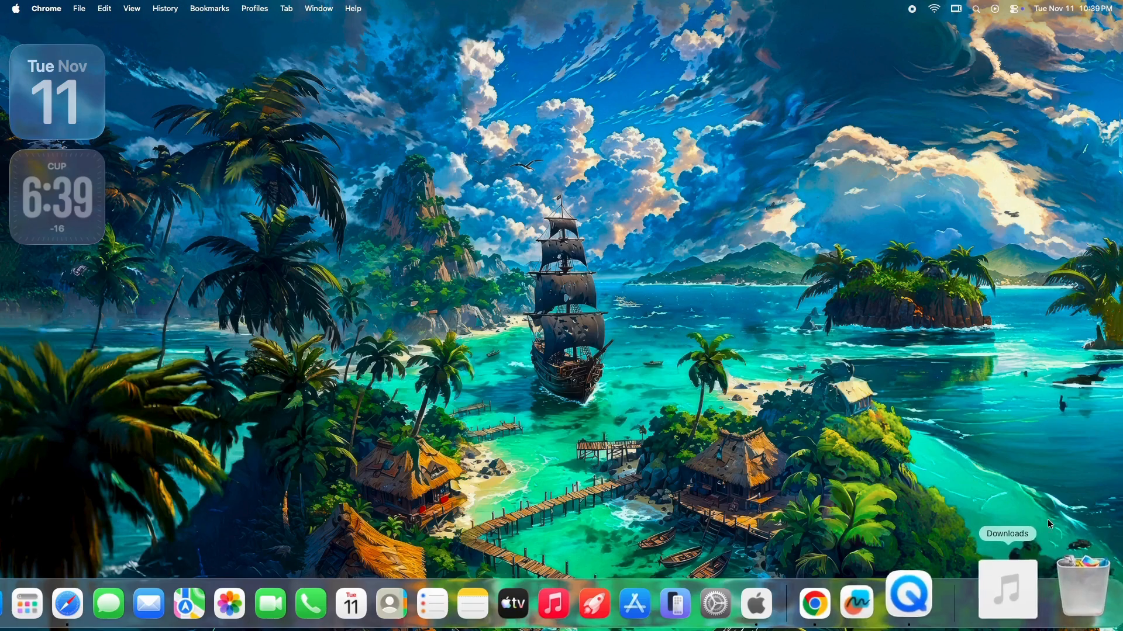
left_click(1011, 10)
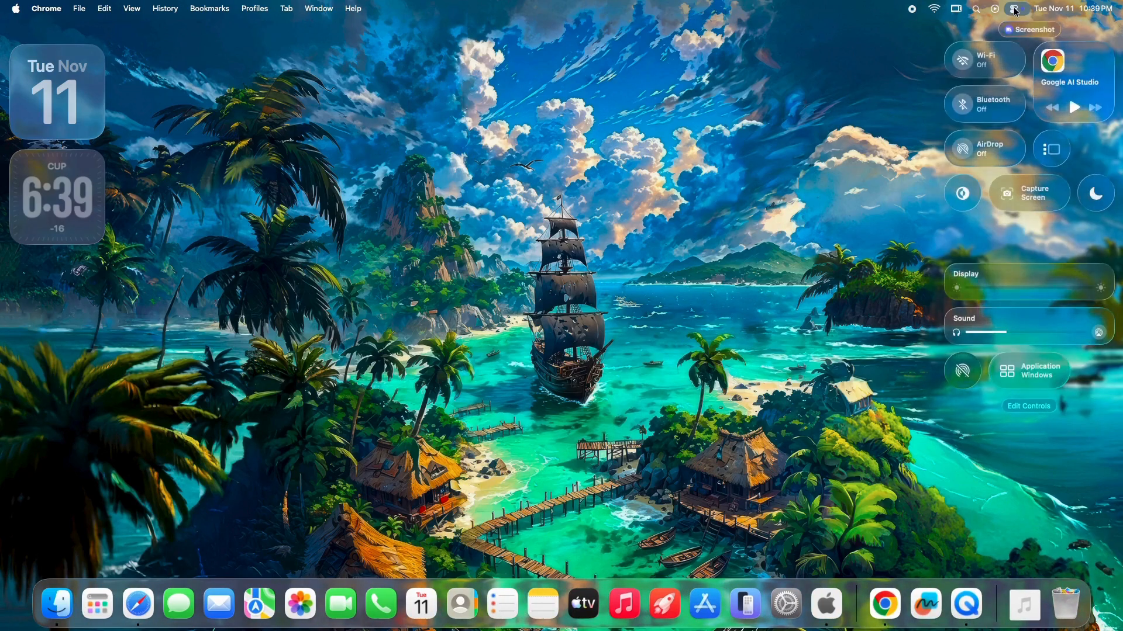
left_click(1013, 10)
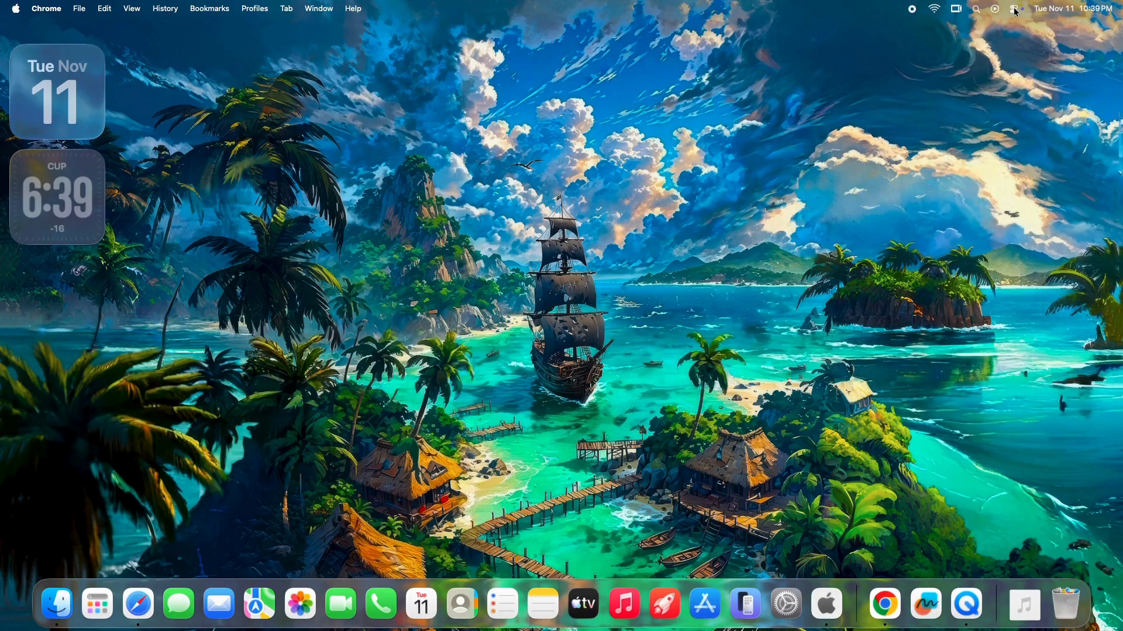
left_click(1013, 9)
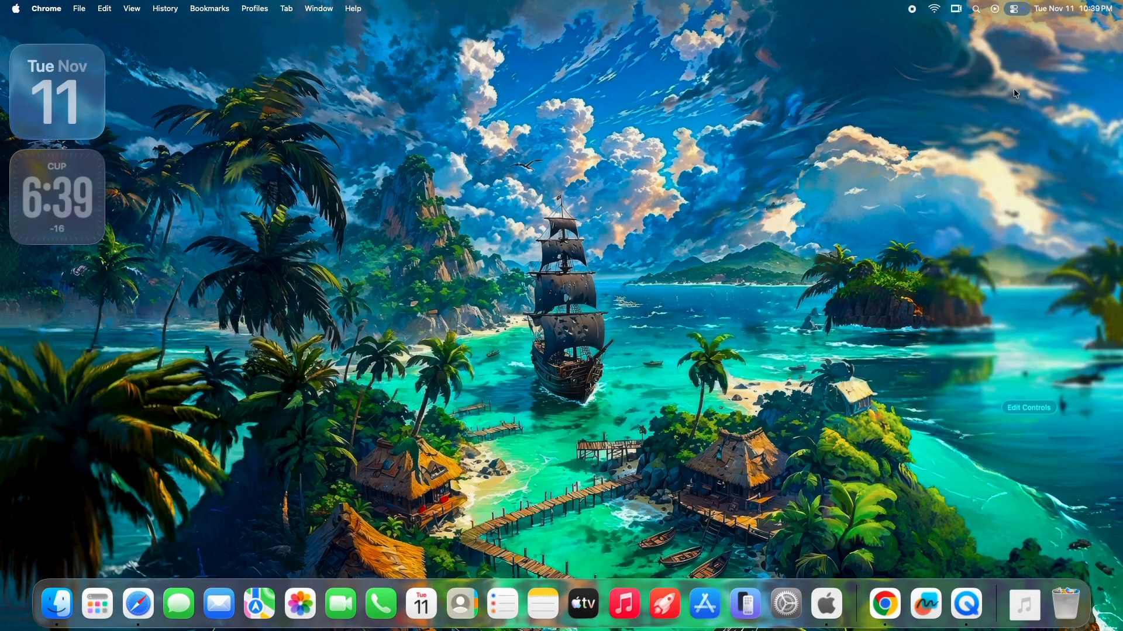
left_click(1014, 11)
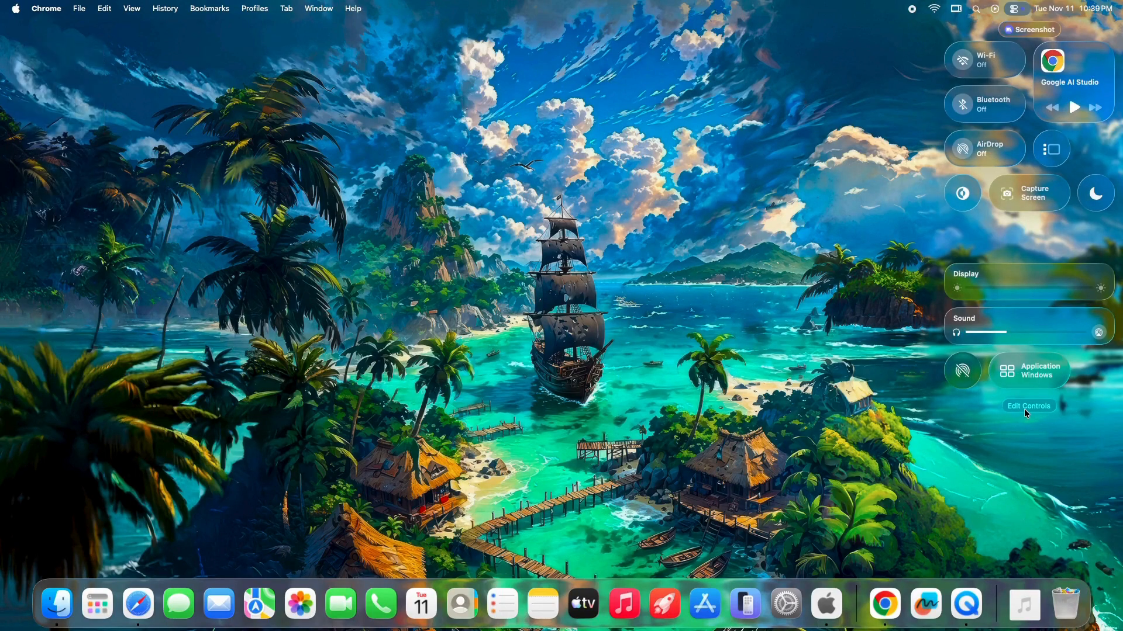
left_click(1028, 406)
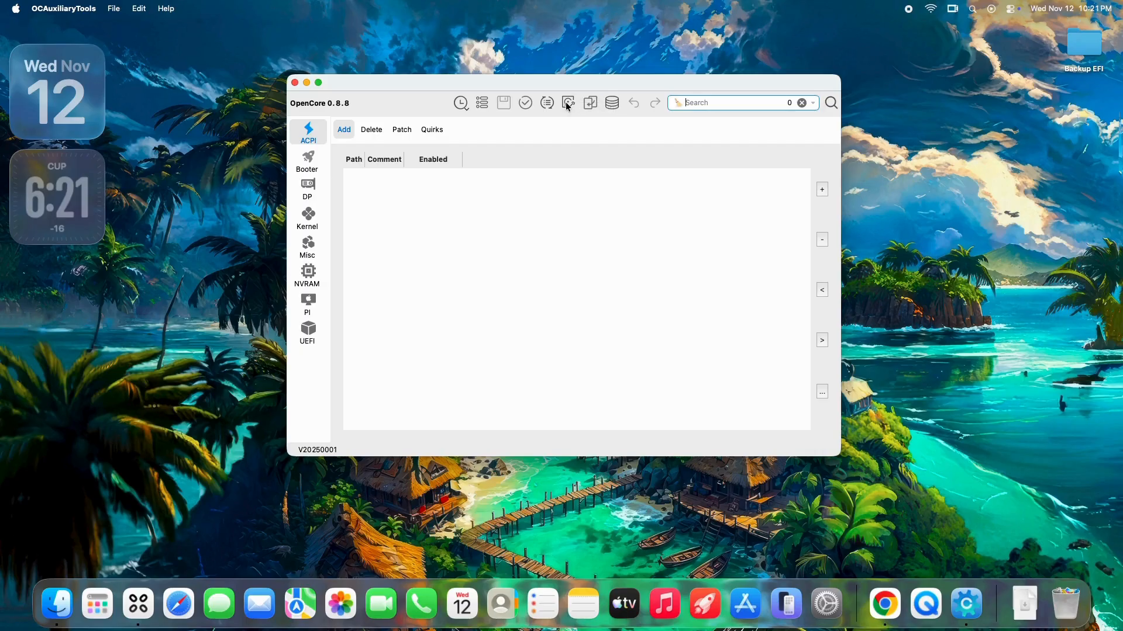
Mount the NVMe EFI partition, back up the EFI folder to the desktop, and open Sync OC
left_click(568, 102)
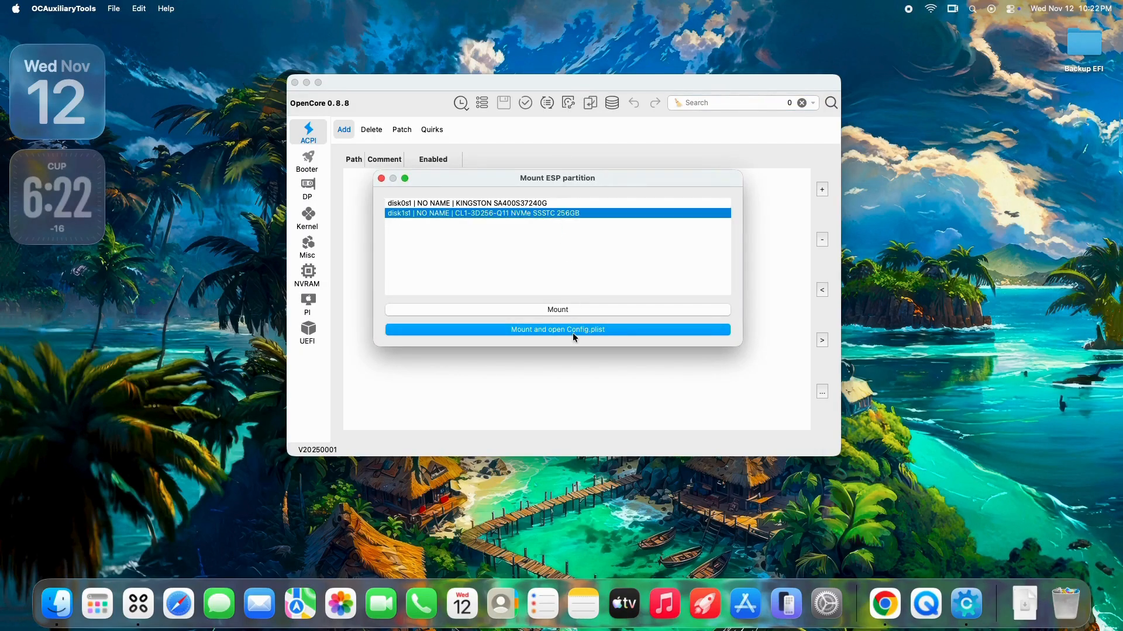
left_click(557, 330)
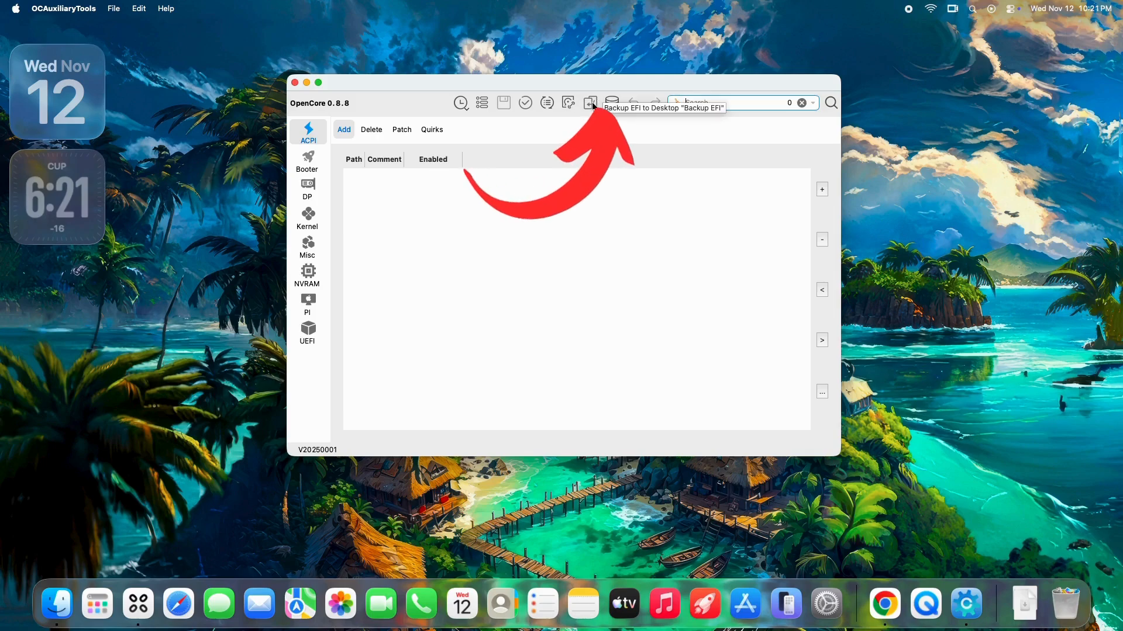
left_click(589, 103)
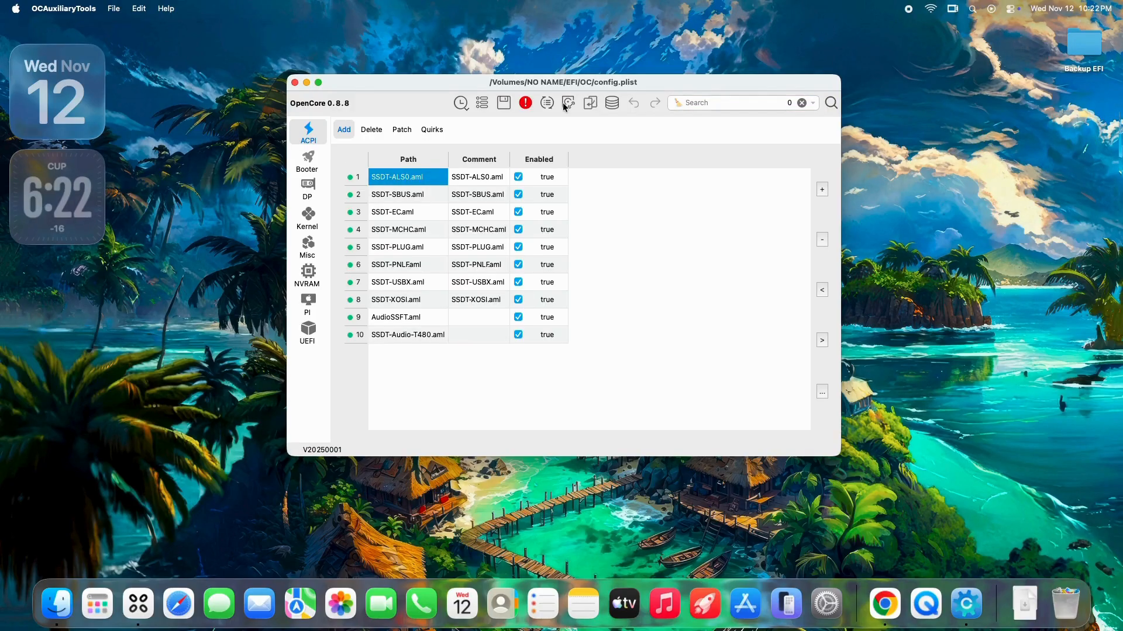
mouse_move(547, 103)
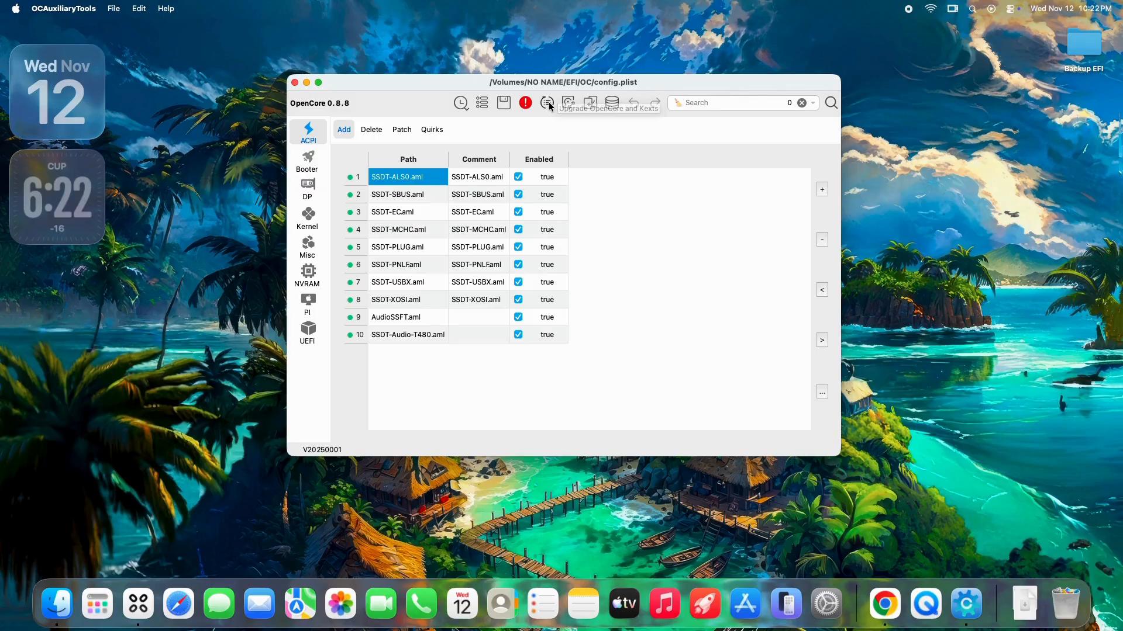
left_click(546, 103)
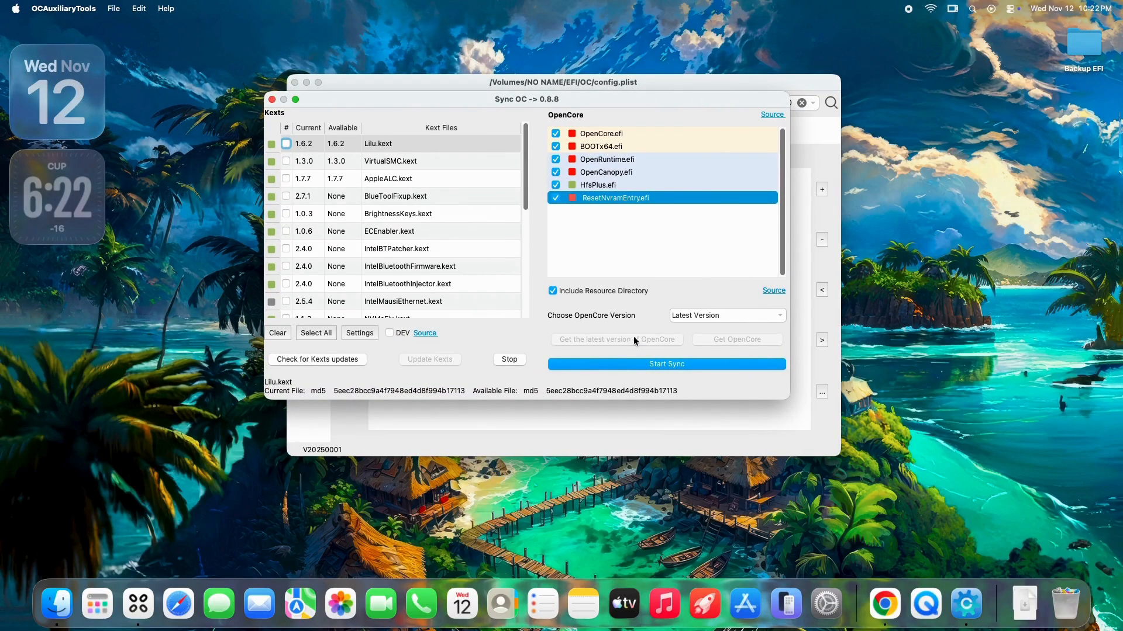
Update the OpenCore database to 1.0.6, select all kexts, and check for kext updates
left_click(615, 339)
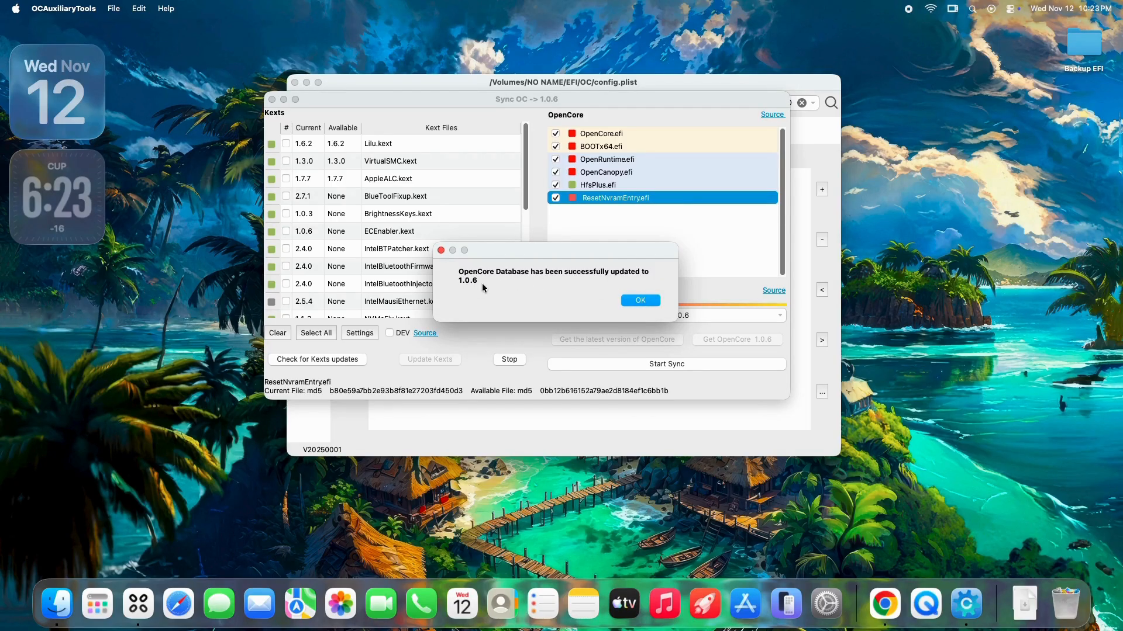
left_click(640, 301)
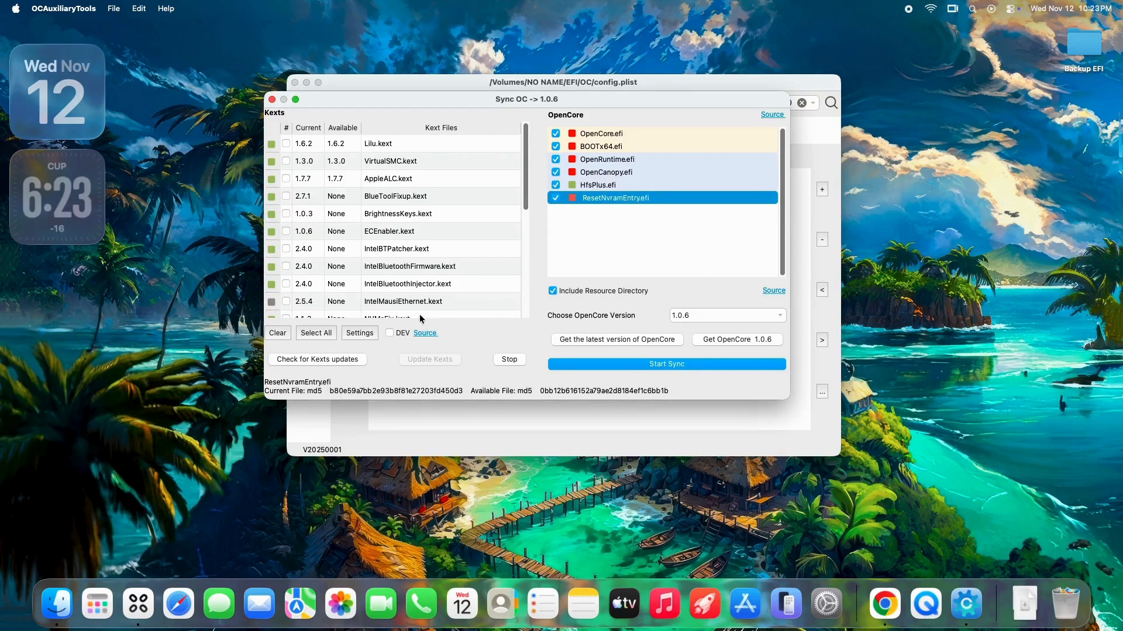
left_click(316, 333)
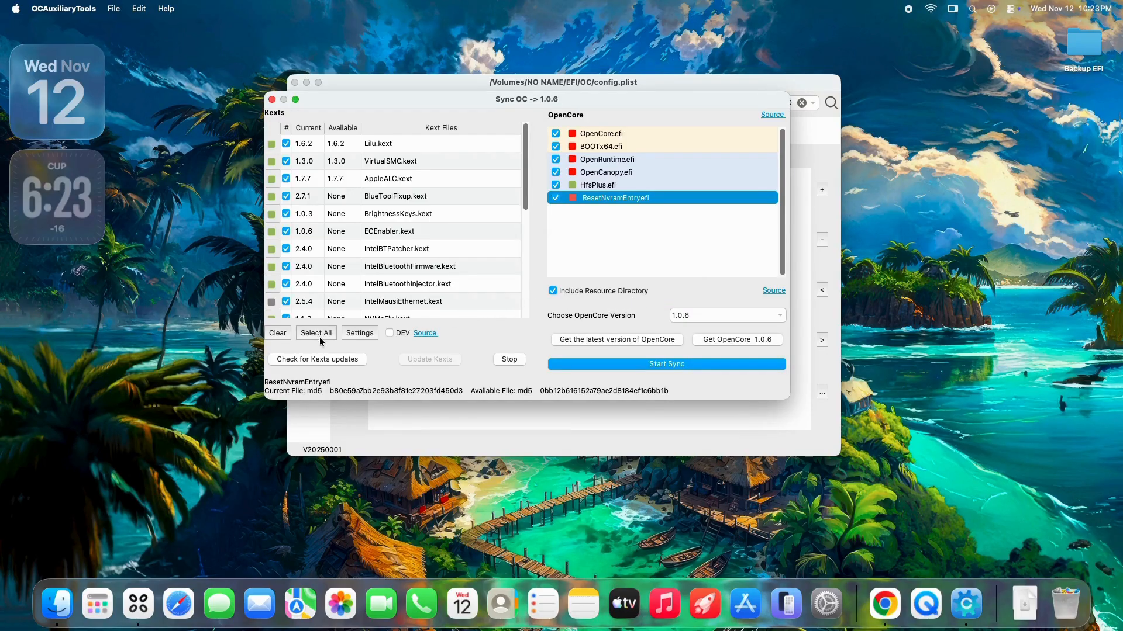
left_click(377, 143)
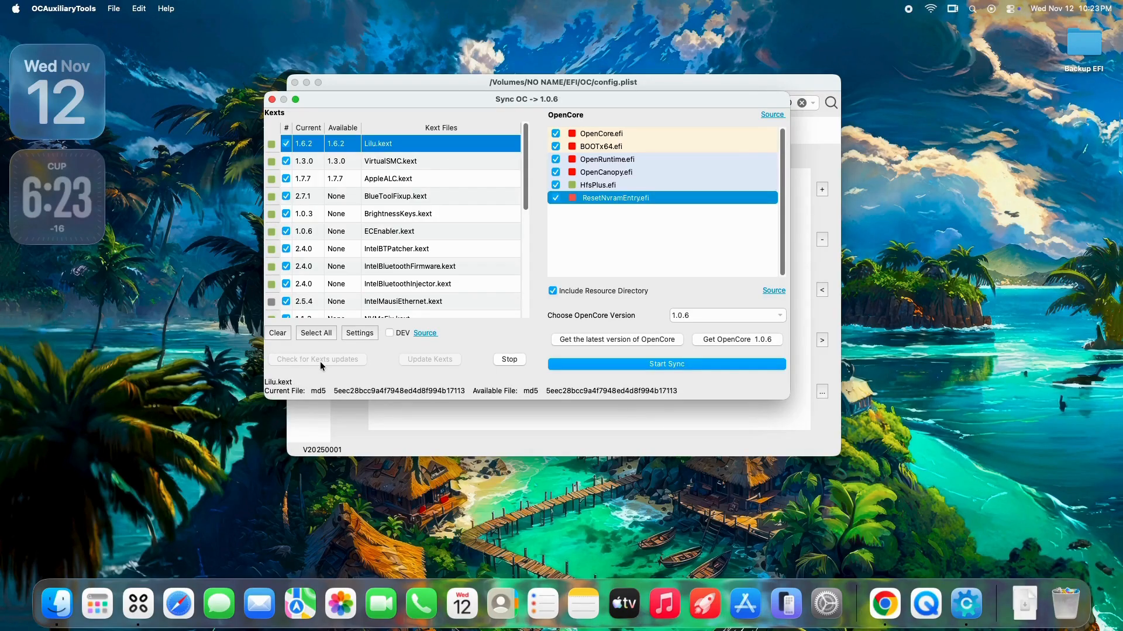
left_click(441, 178)
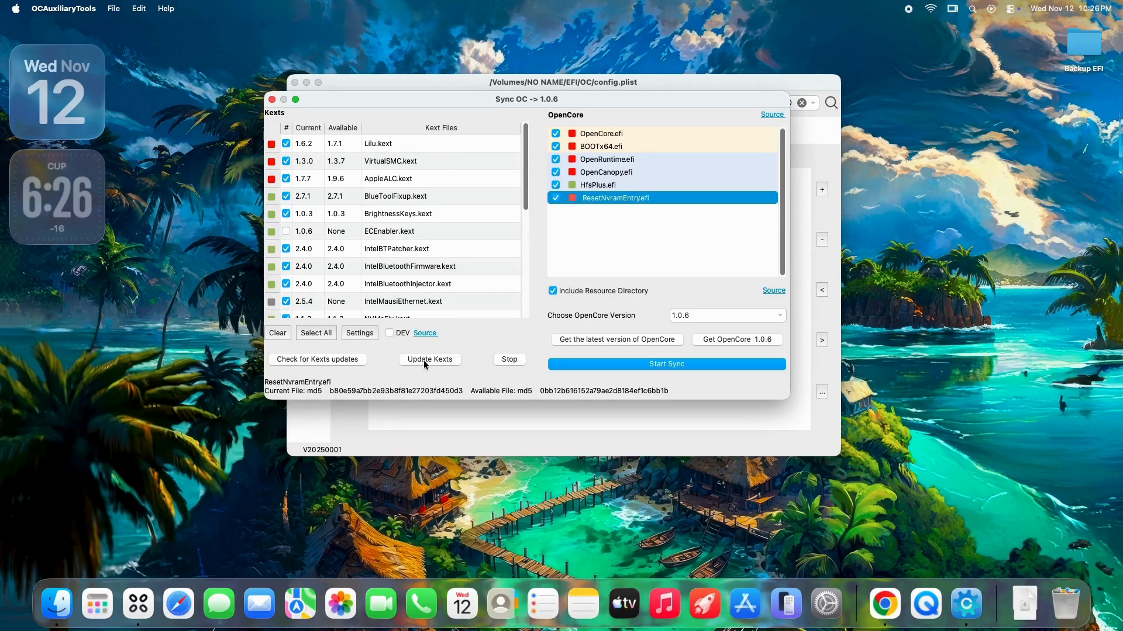
Download the newer Lilu, VirtualSMC and AppleALC kexts and sync the EFI to OpenCore 1.0.6
left_click(429, 360)
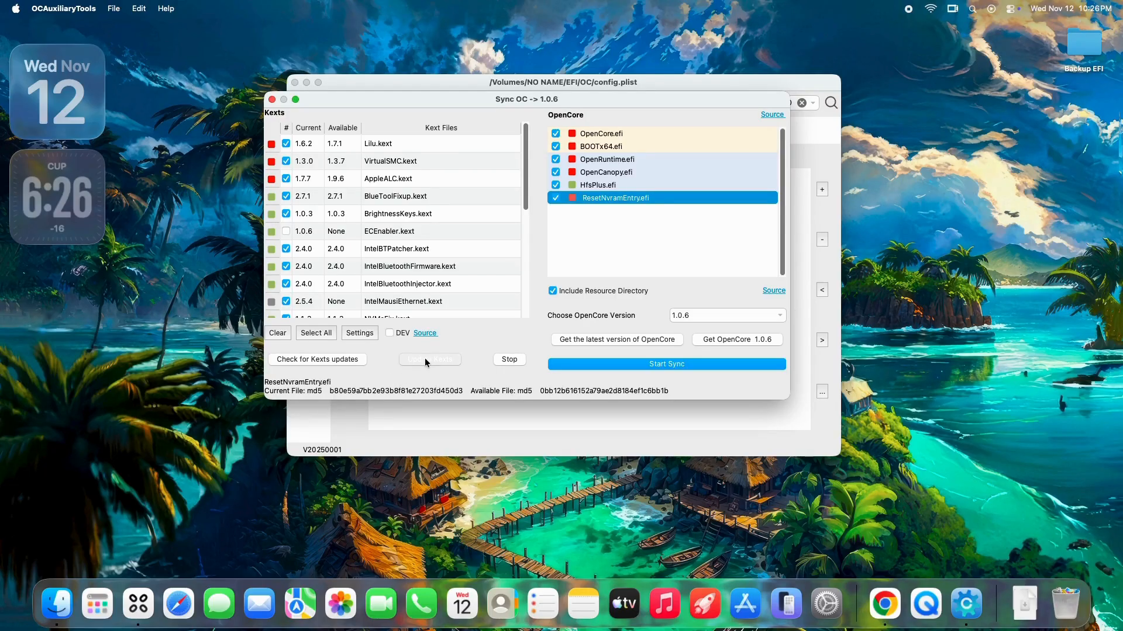
left_click(429, 360)
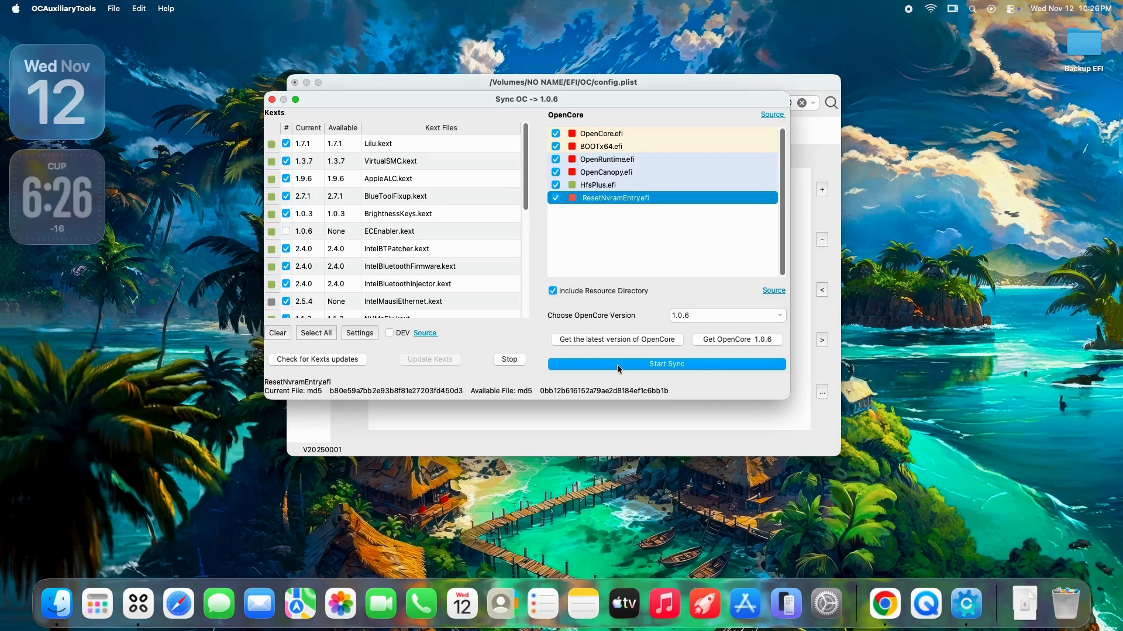
left_click(666, 363)
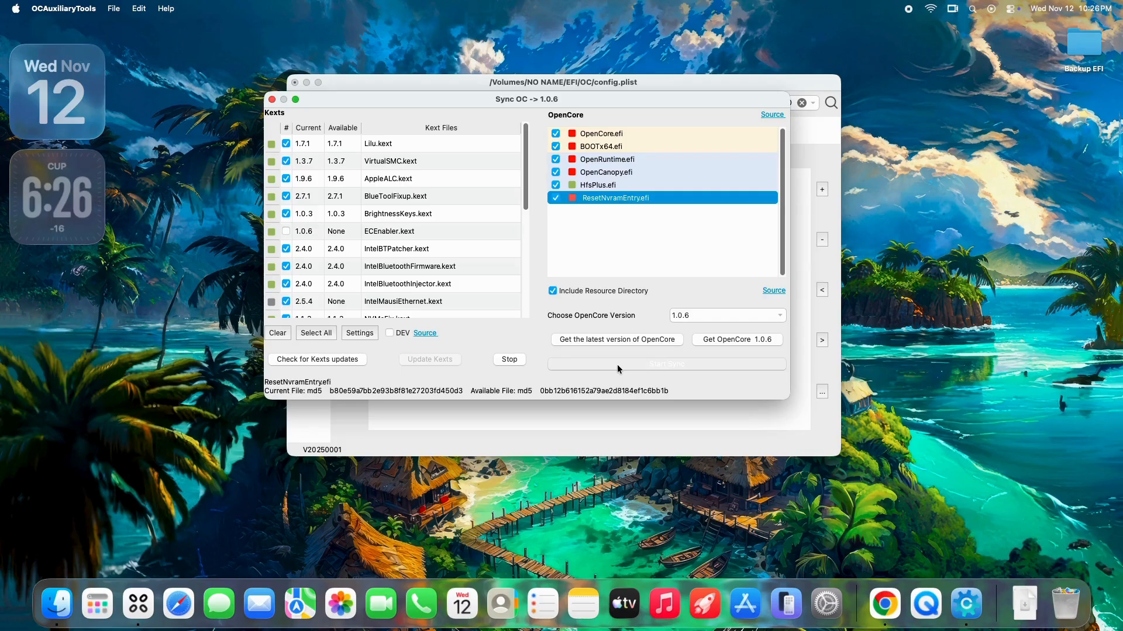
left_click(666, 364)
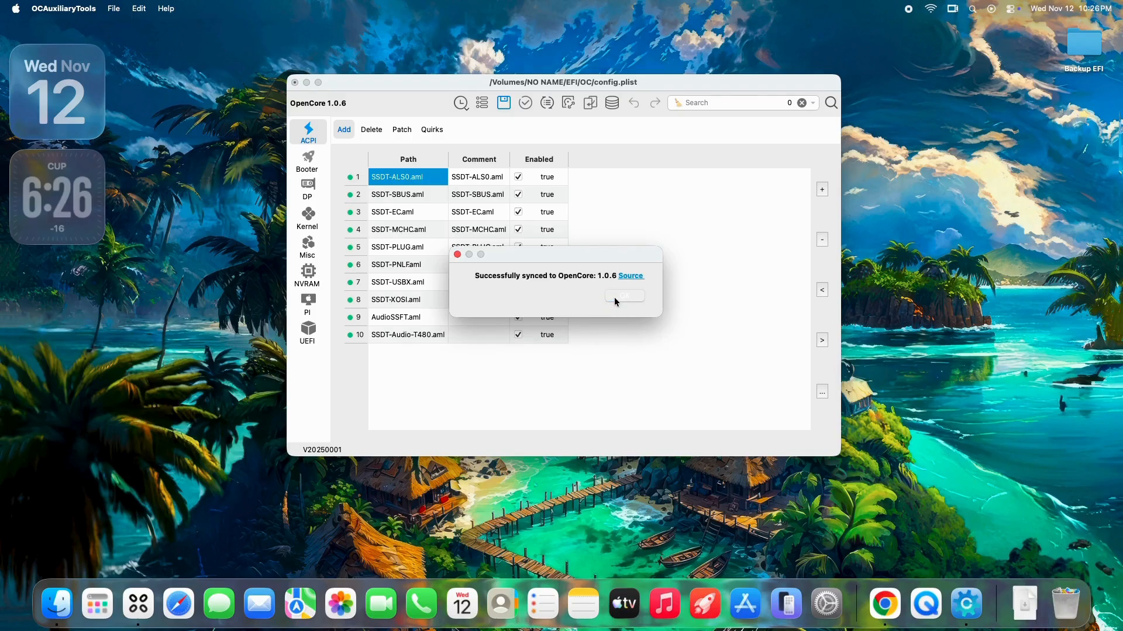
Dismiss the 'Successfully synced' message and run OC Validate on the config.plist
left_click(624, 296)
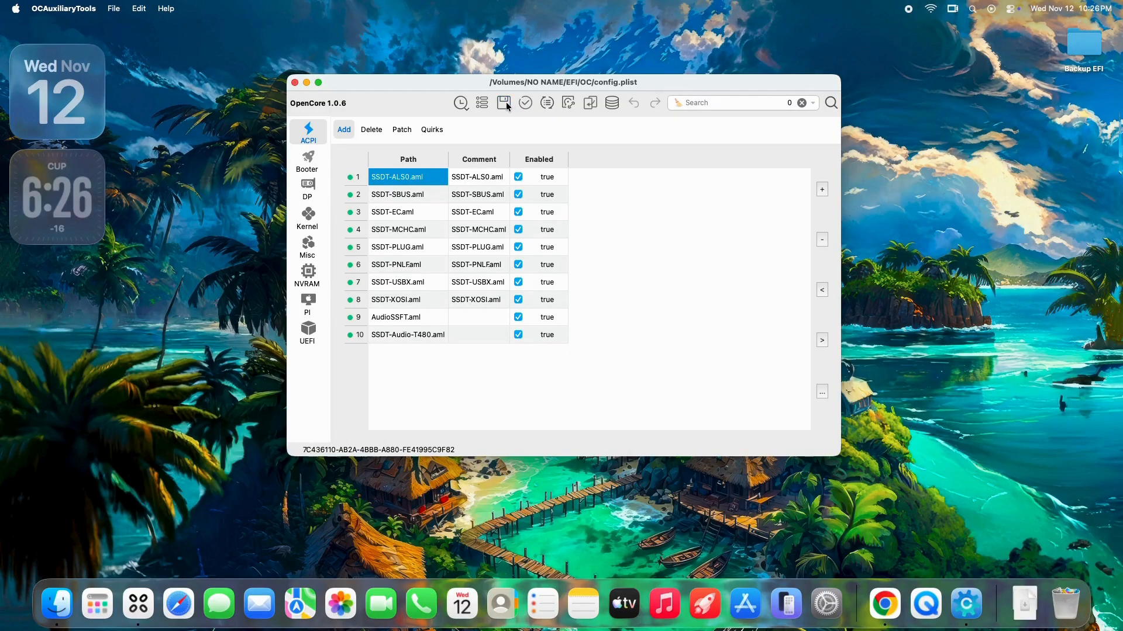
left_click(525, 103)
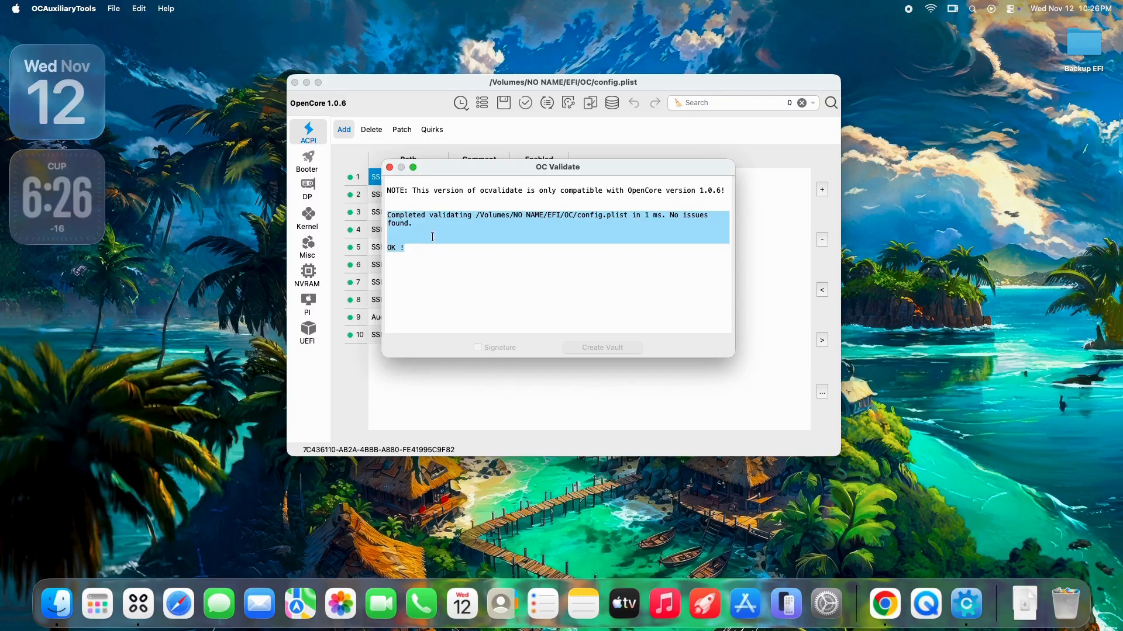
Close the no-issues OC Validate report and quit OCAuxiliaryTools from its app menu
left_click(390, 167)
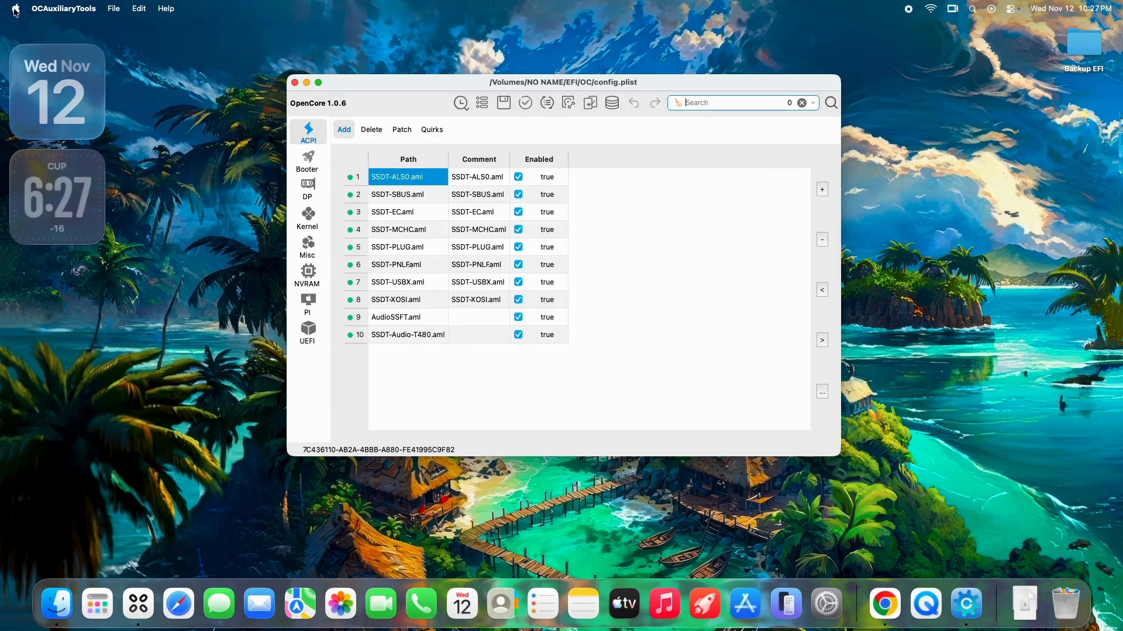
left_click(67, 9)
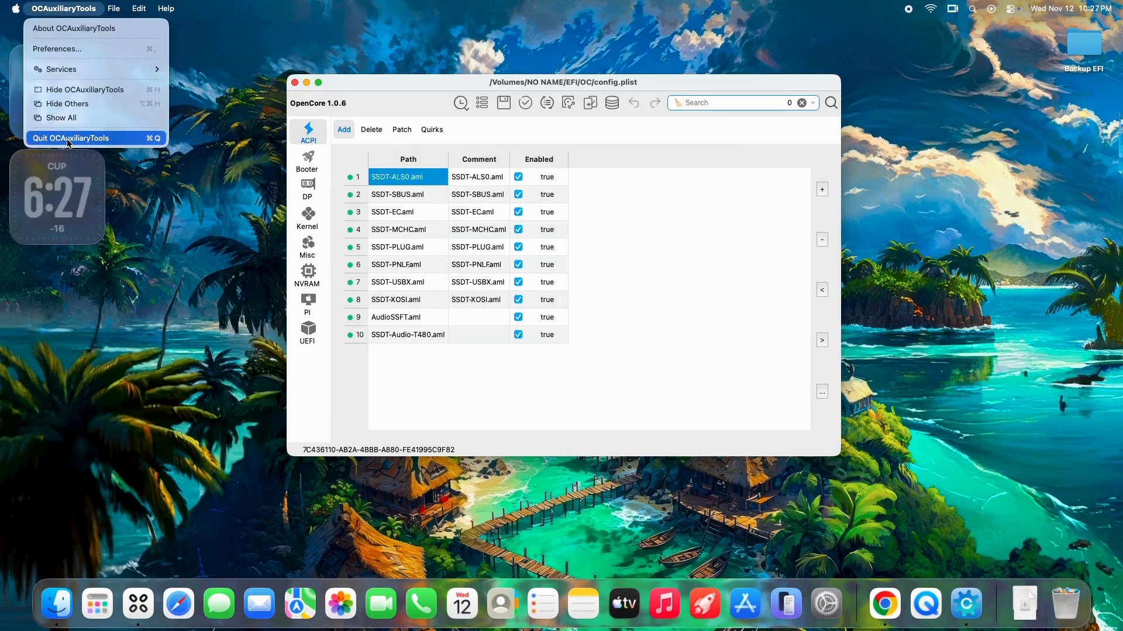
left_click(66, 139)
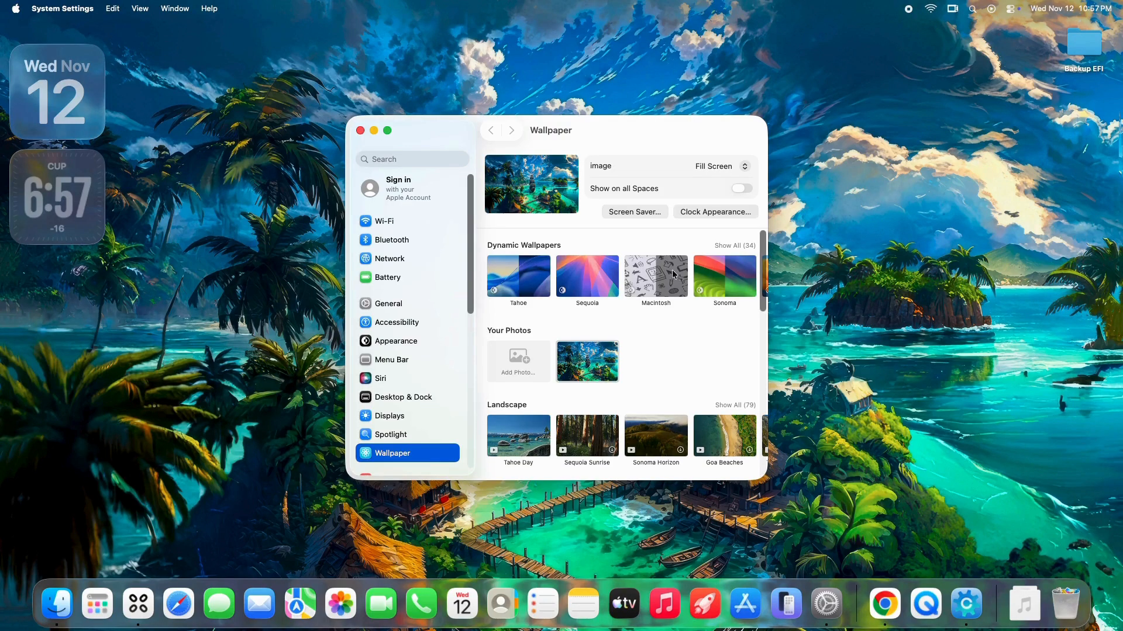
Try the Macintosh and Sequoia dynamic wallpapers, then select the Sonoma wallpaper
left_click(655, 276)
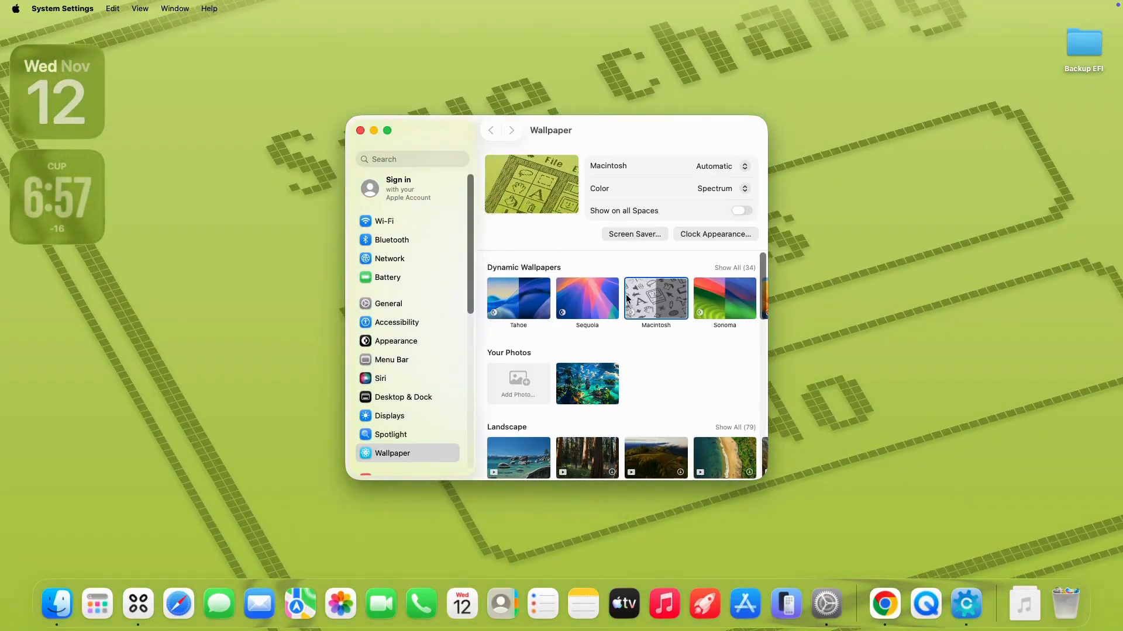
left_click(587, 299)
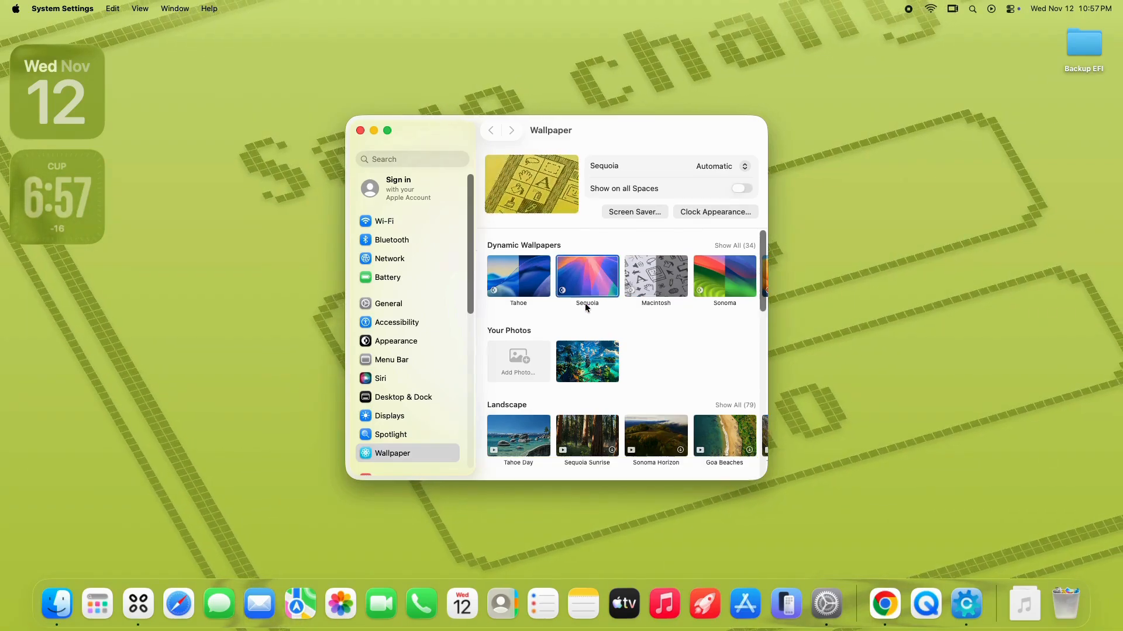
left_click(587, 275)
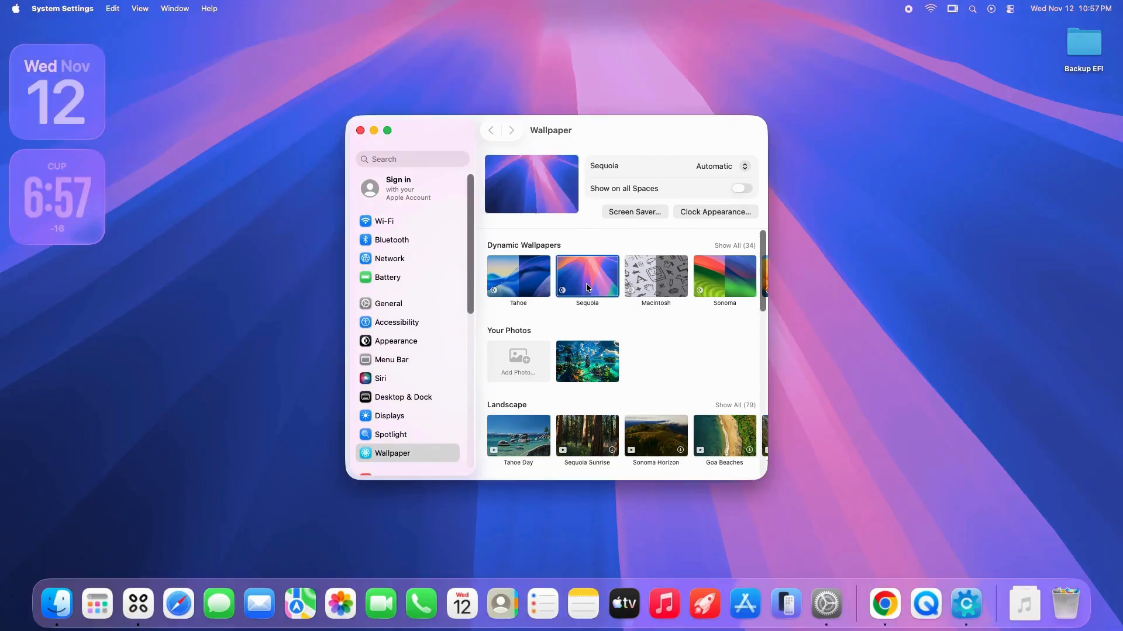
left_click(724, 276)
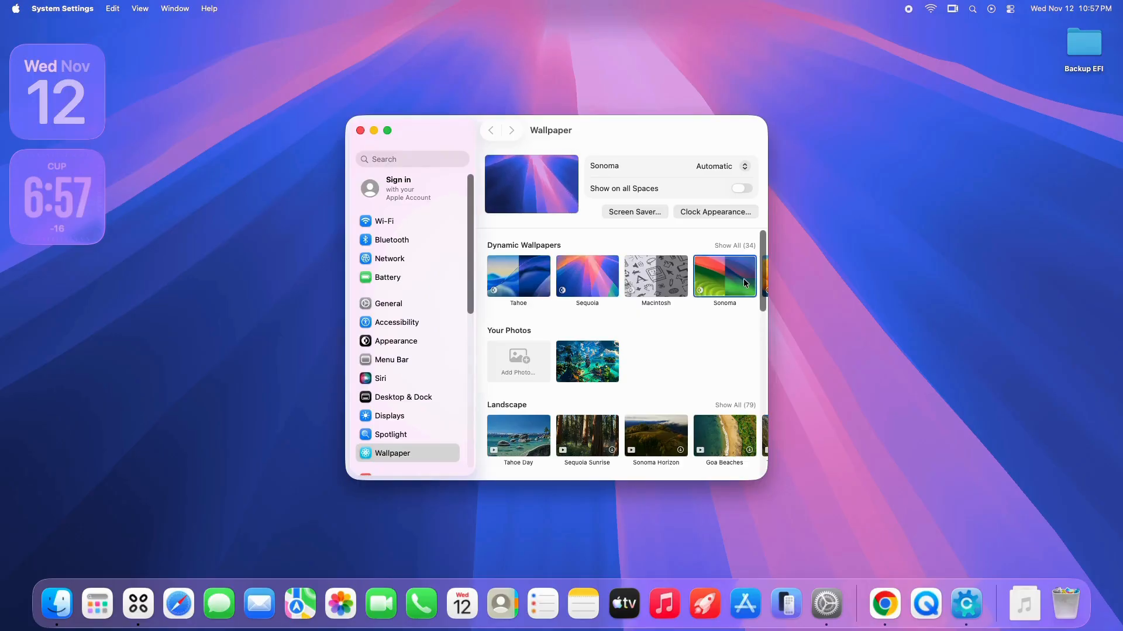